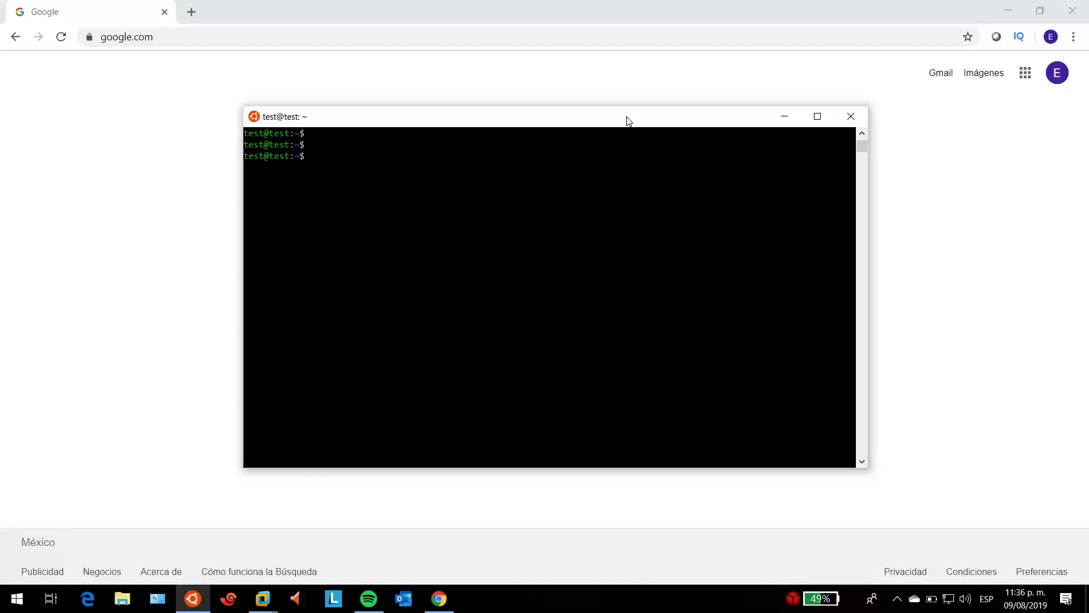
# Install Shell In A Box with 'sudo apt install shellinabox' and let setup finish.
pyautogui.write('sudo ap')
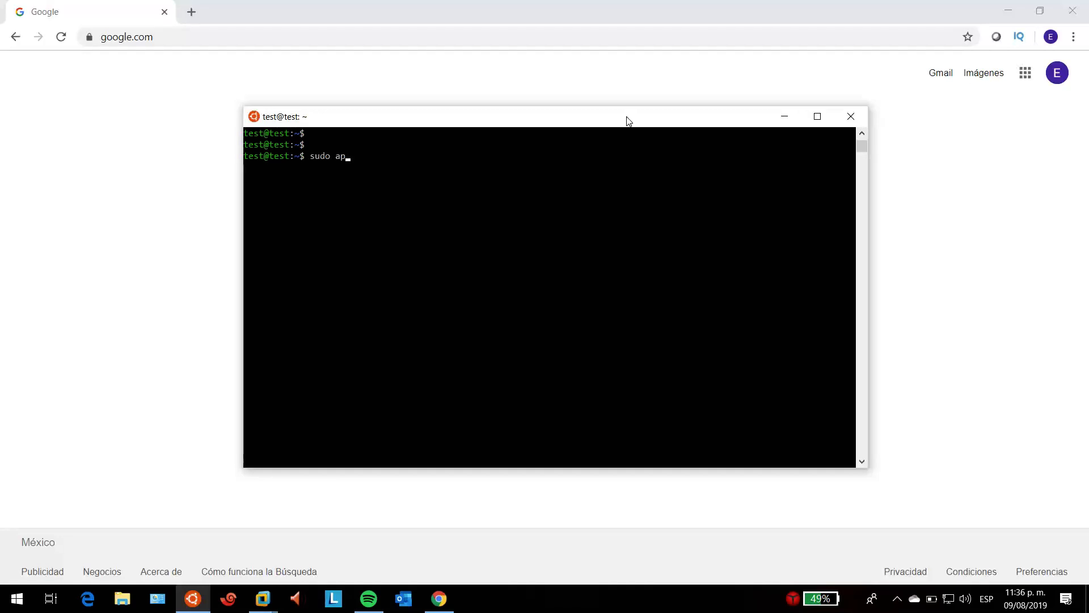
pyautogui.write('t install shek')
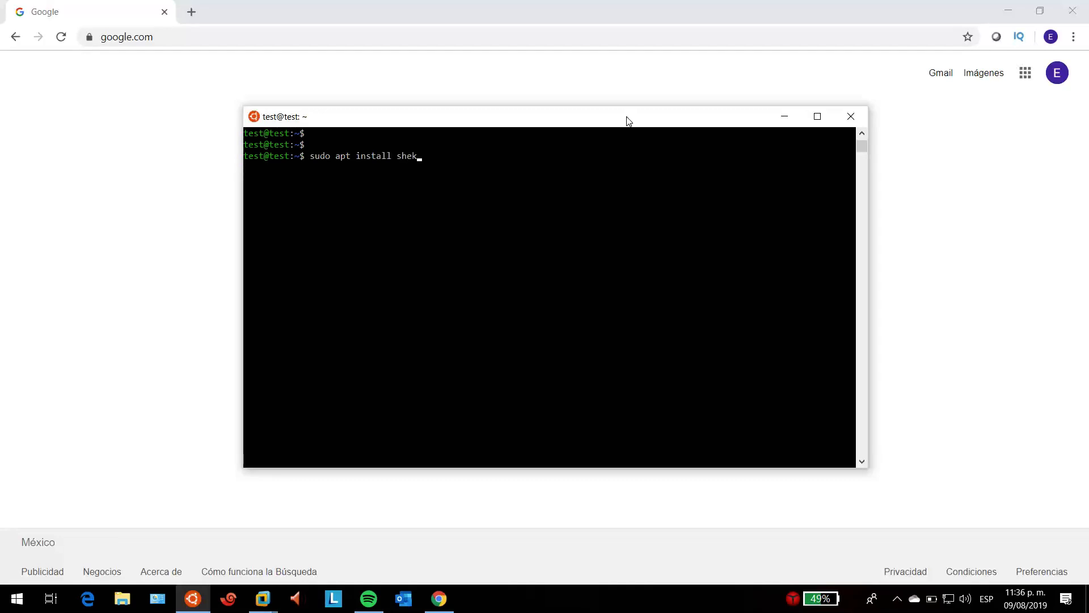
pyautogui.write('linabox')
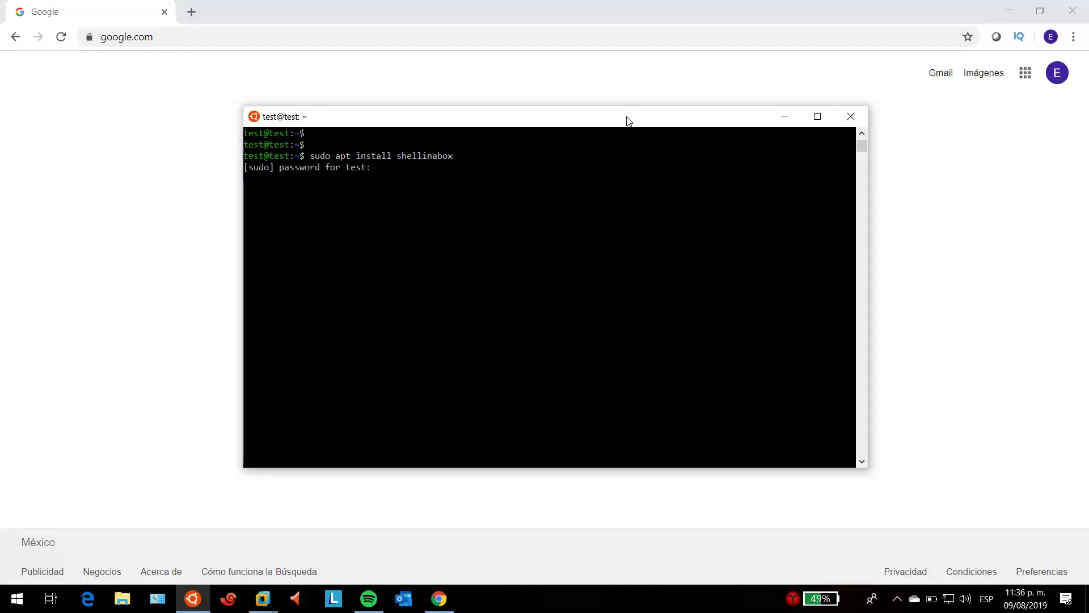
pyautogui.press('Enter')
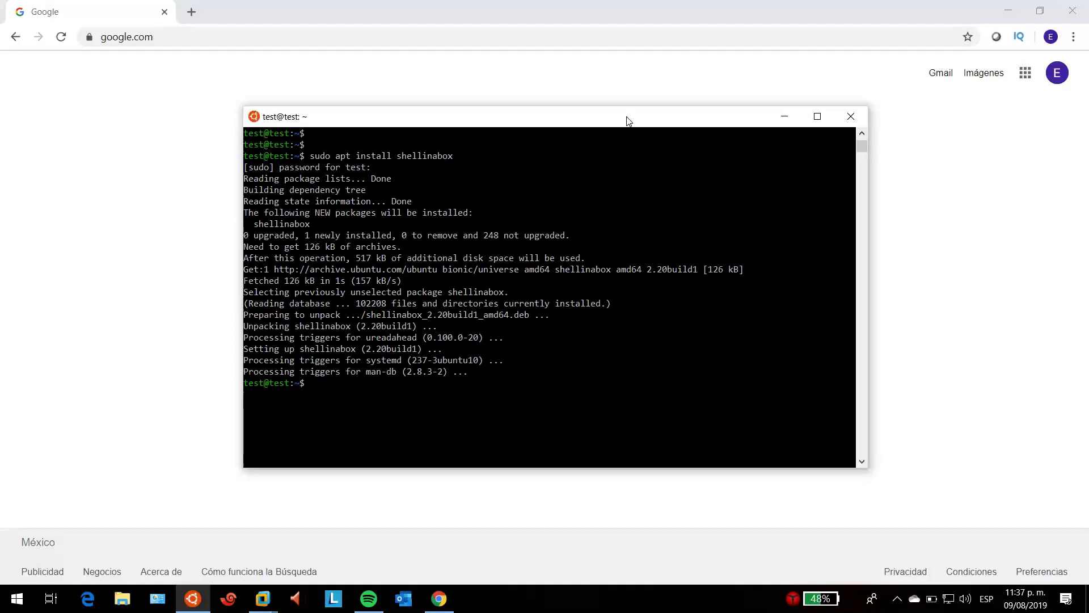
pyautogui.press('Enter')
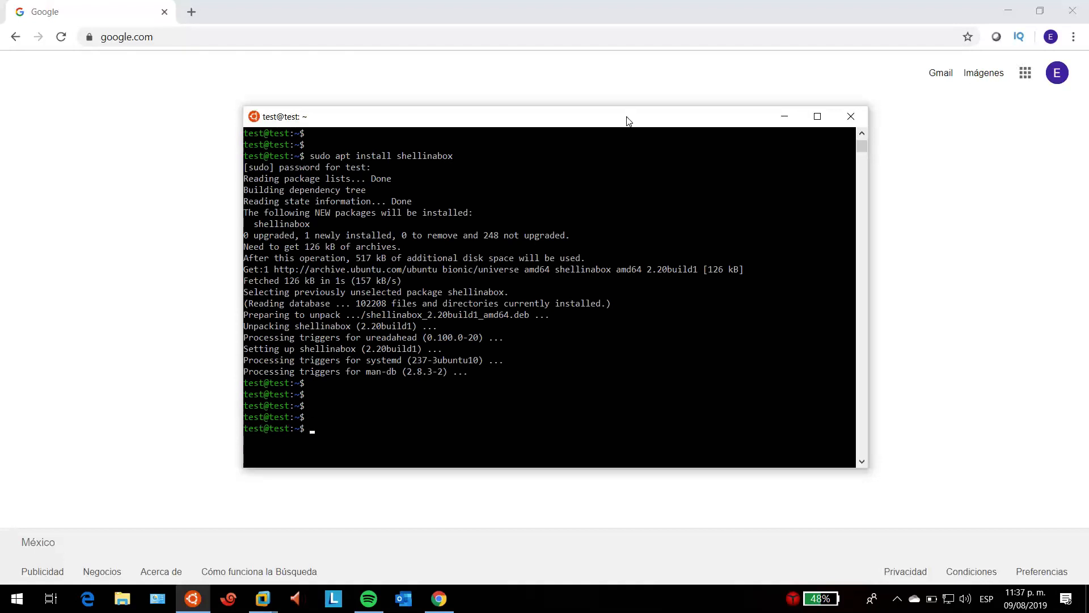
# Change to /etc/default, list its files, and open shellinabox in nano with sudo.
pyautogui.write('cd')
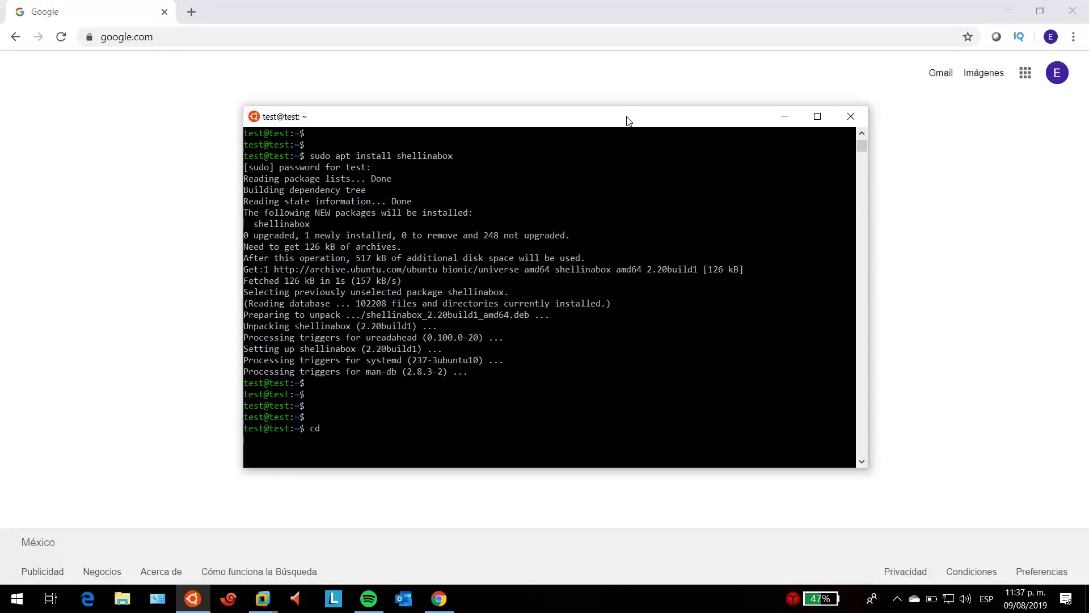
pyautogui.press('space')
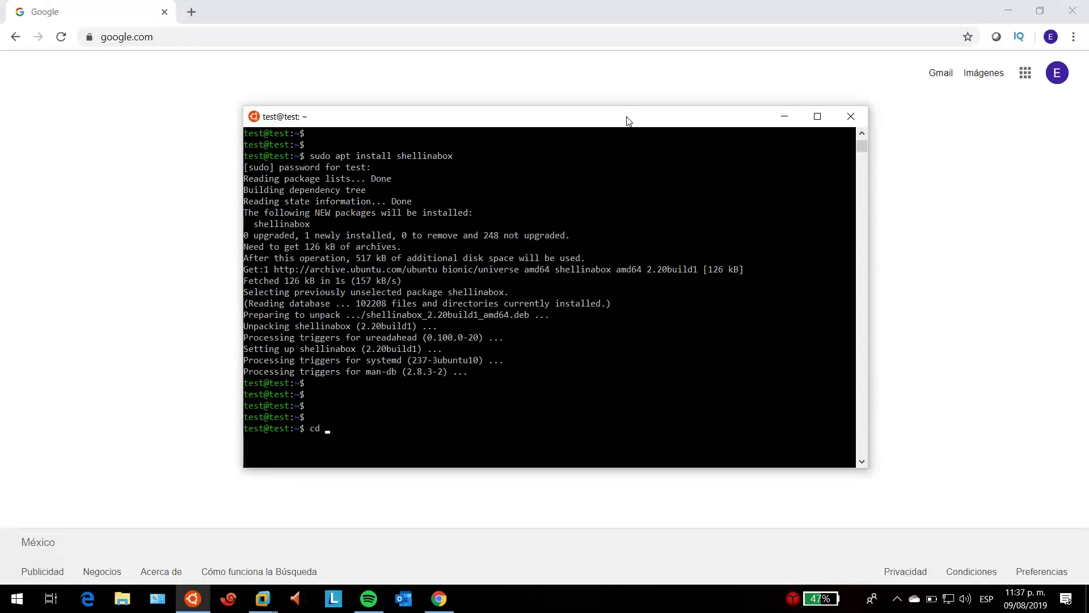
pyautogui.write('/')
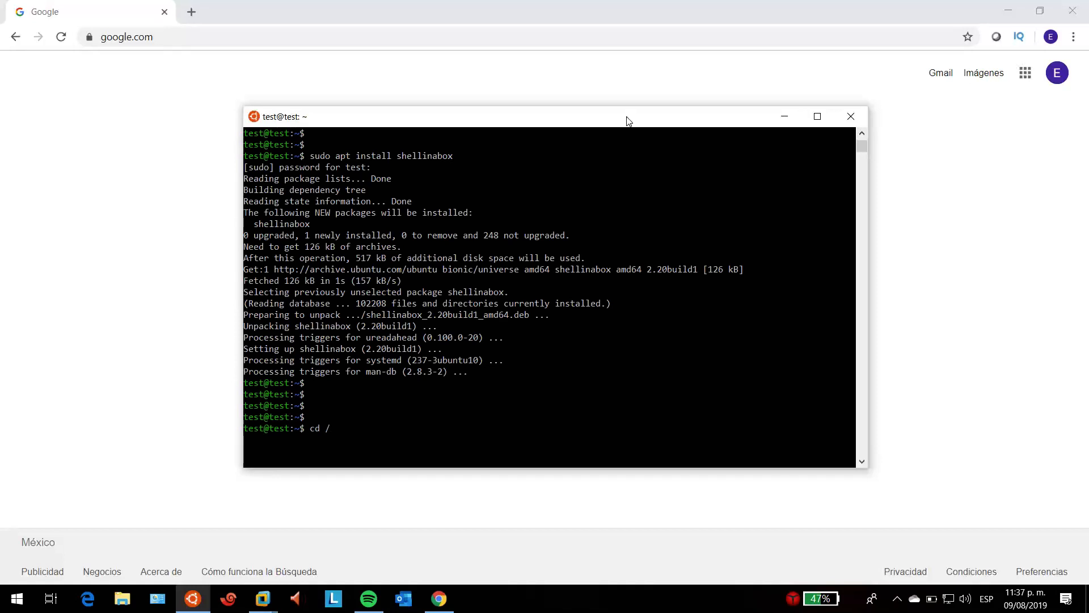
pyautogui.write('etc/default')
pyautogui.write('ls')
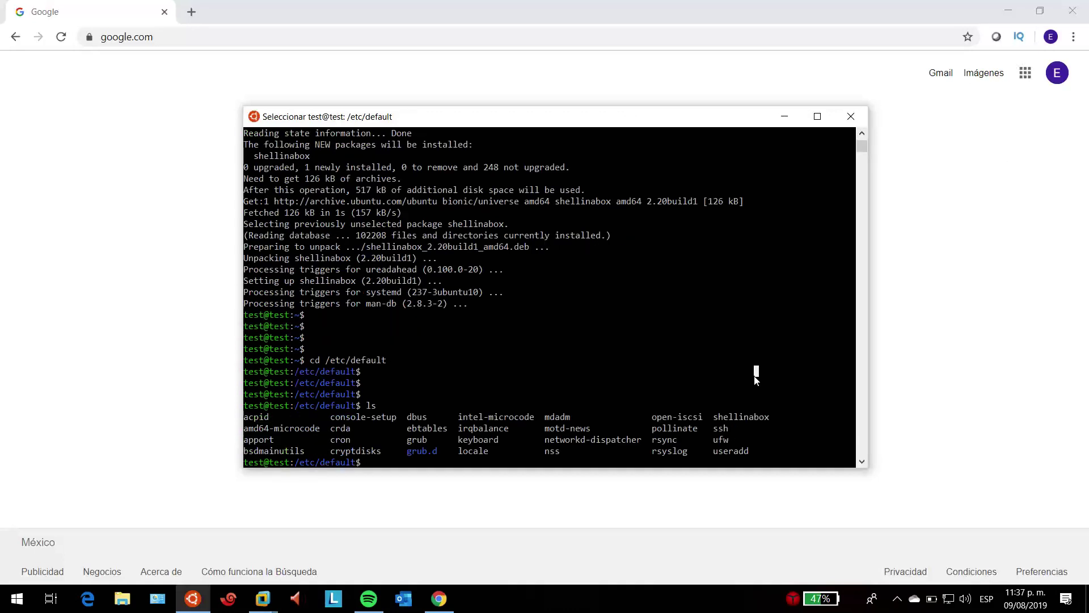
pyautogui.write('n')
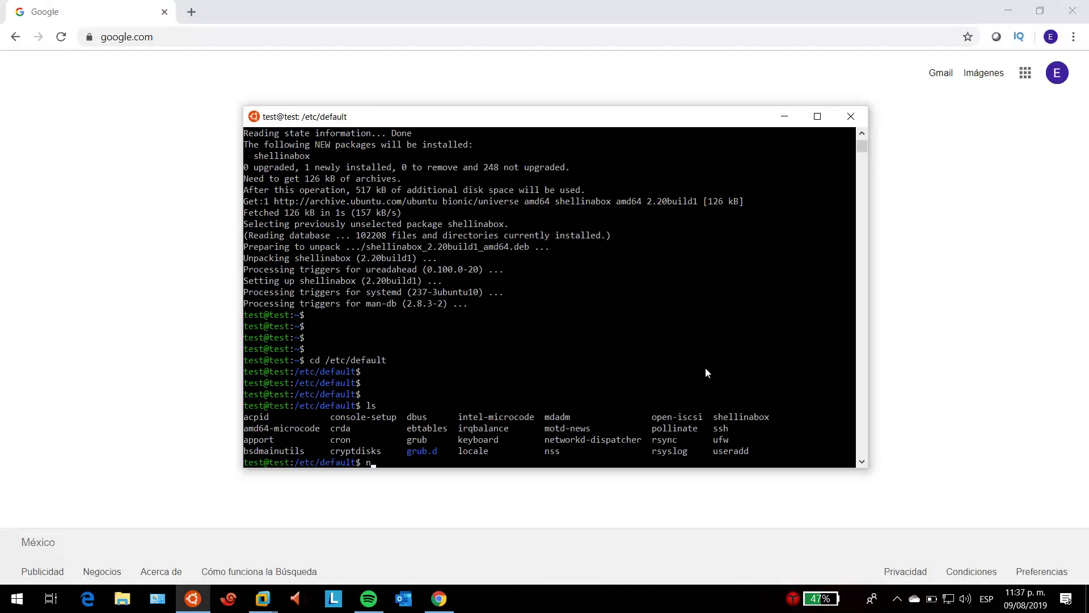
pyautogui.write('ano')
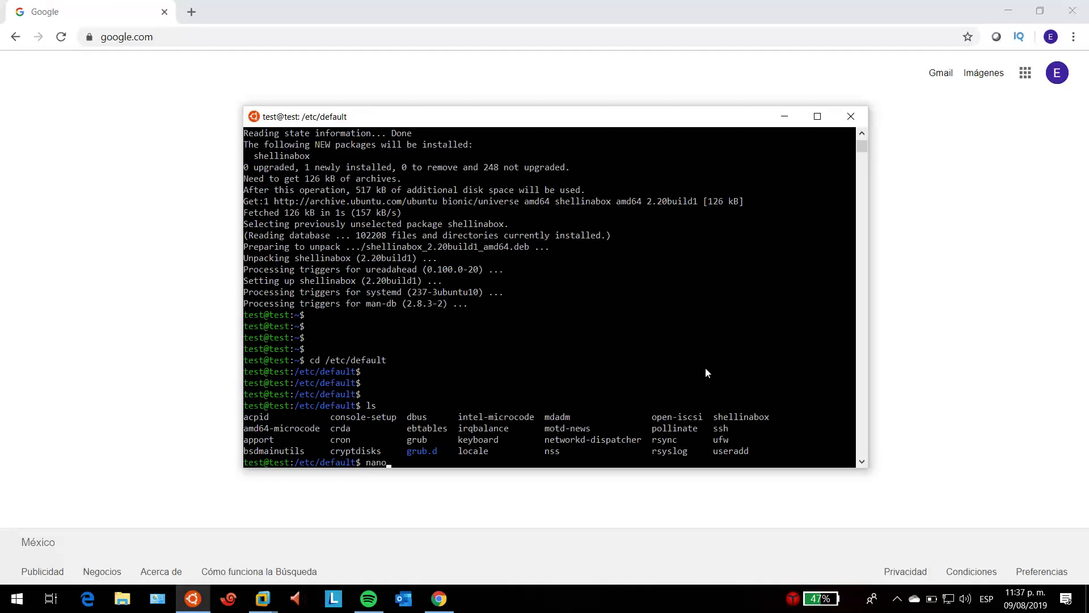
pyautogui.write('shellina')
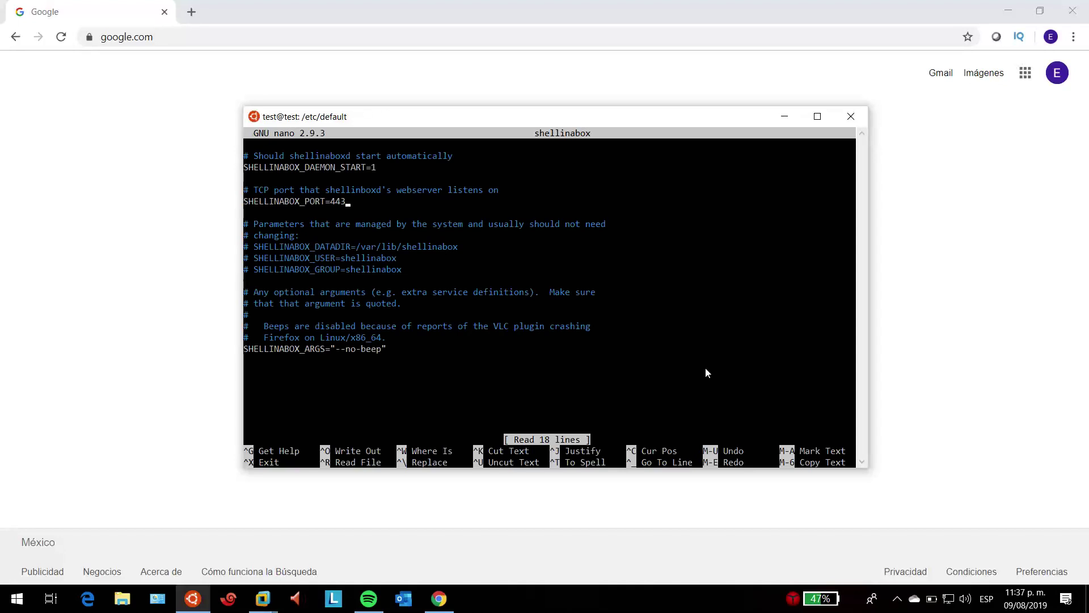
# Change SHELLINABOX_PORT from 443 to 8080 and save the file.
pyautogui.write('4200')
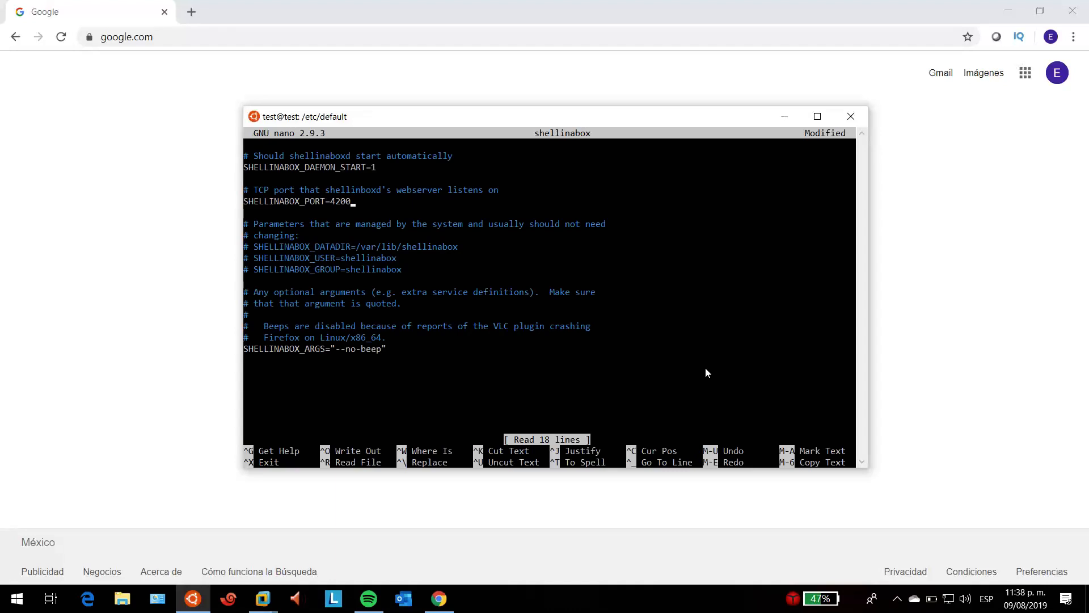
pyautogui.press('Backspace')
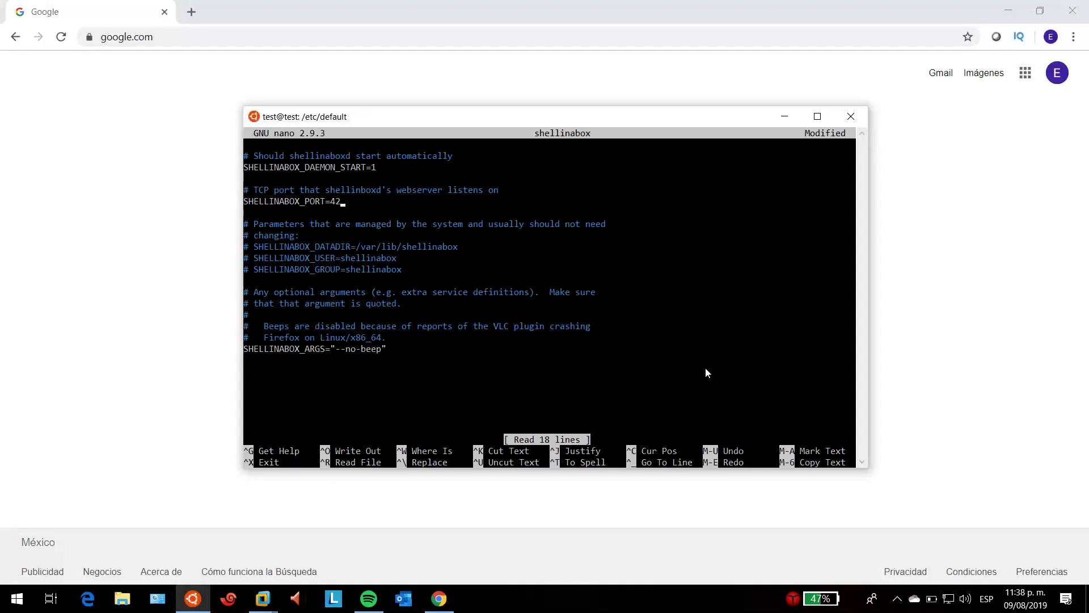
pyautogui.write('4')
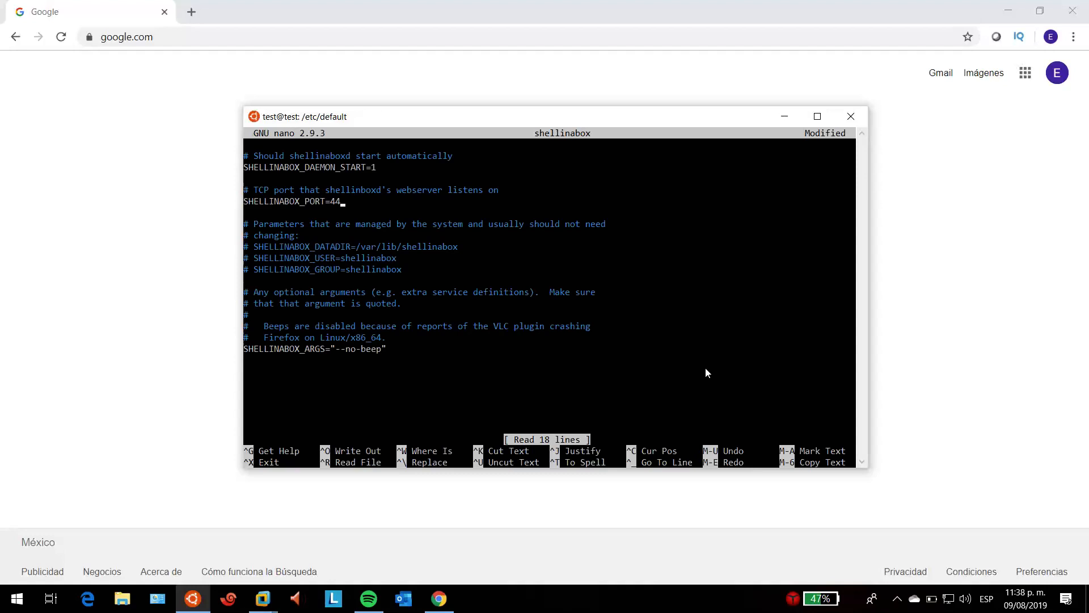
pyautogui.write('3')
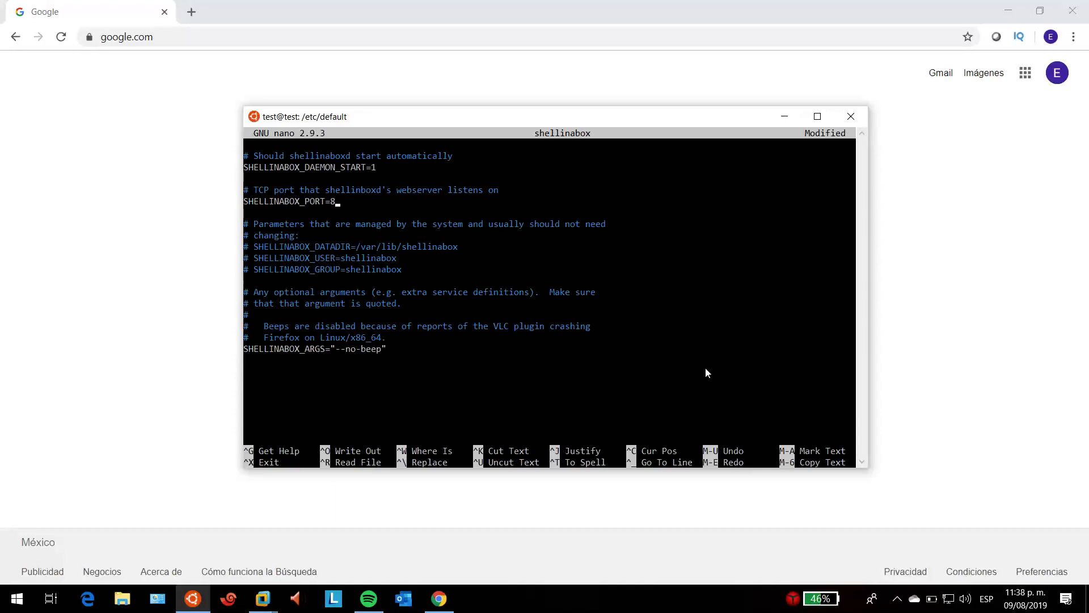
pyautogui.press('ctrl+o')
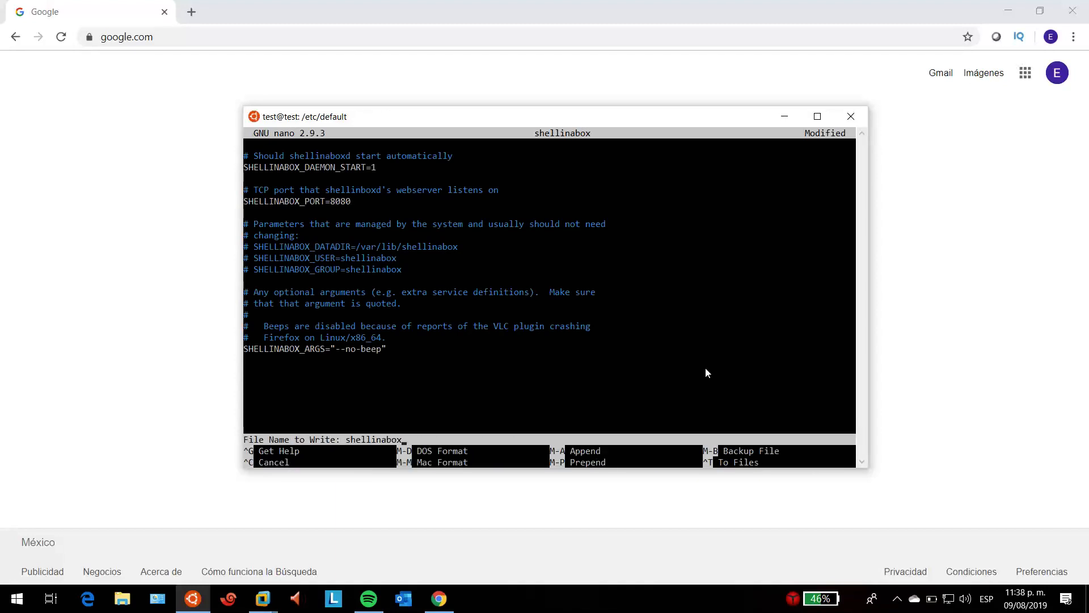
pyautogui.press('Enter')
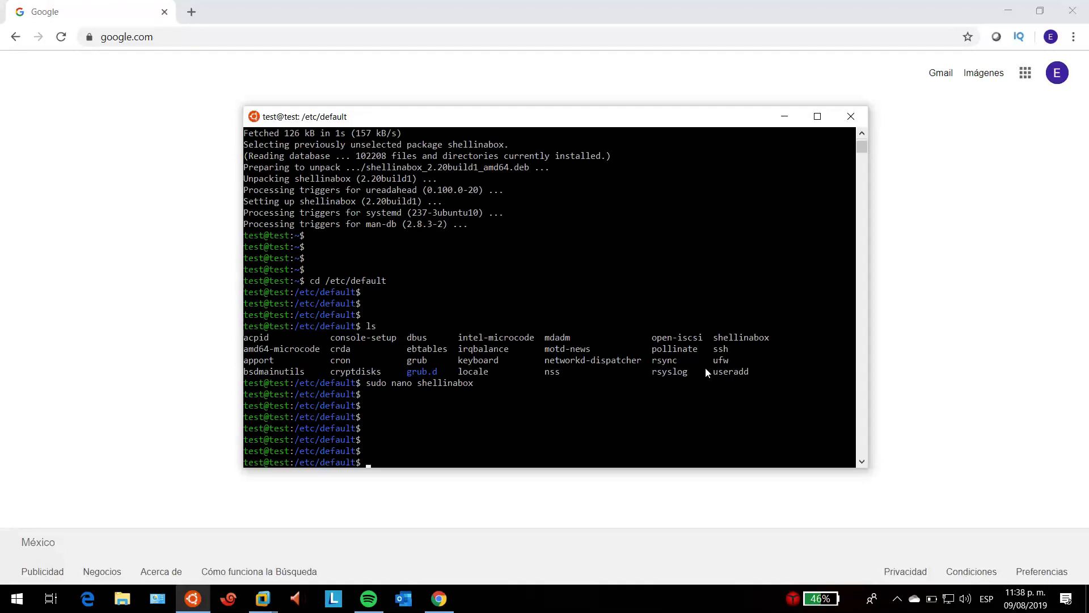
# Restart the shellinabox service.
pyautogui.write('service shellin')
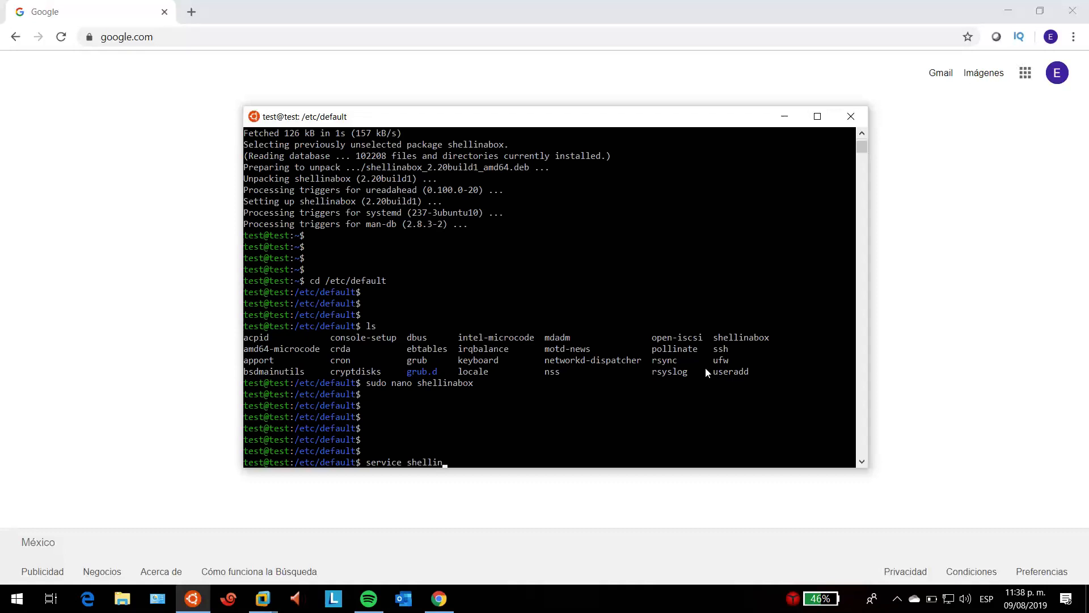
pyautogui.write('abox restart')
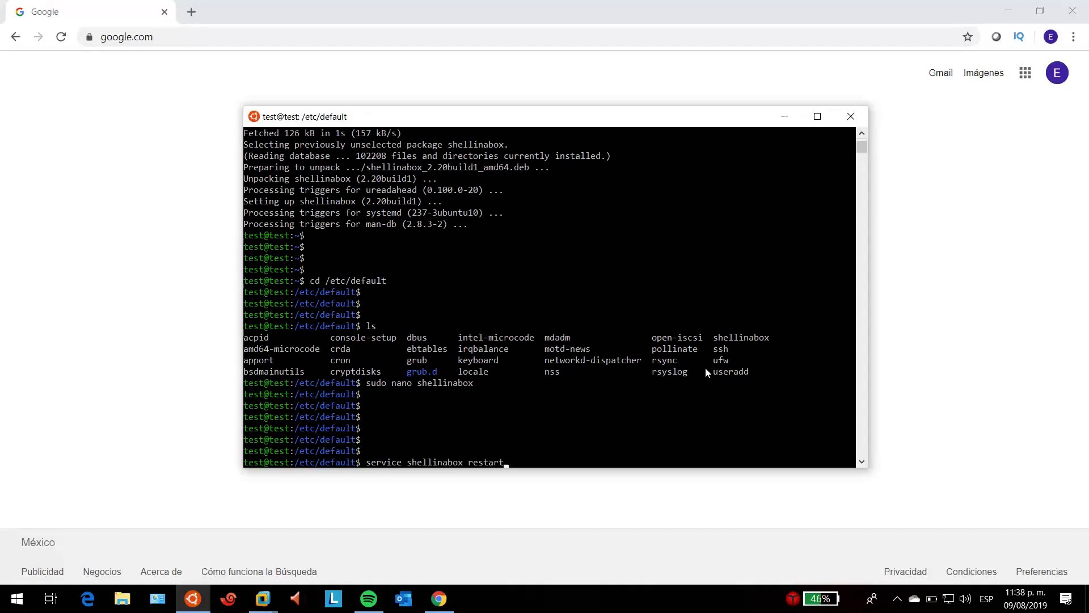
pyautogui.press('Return')
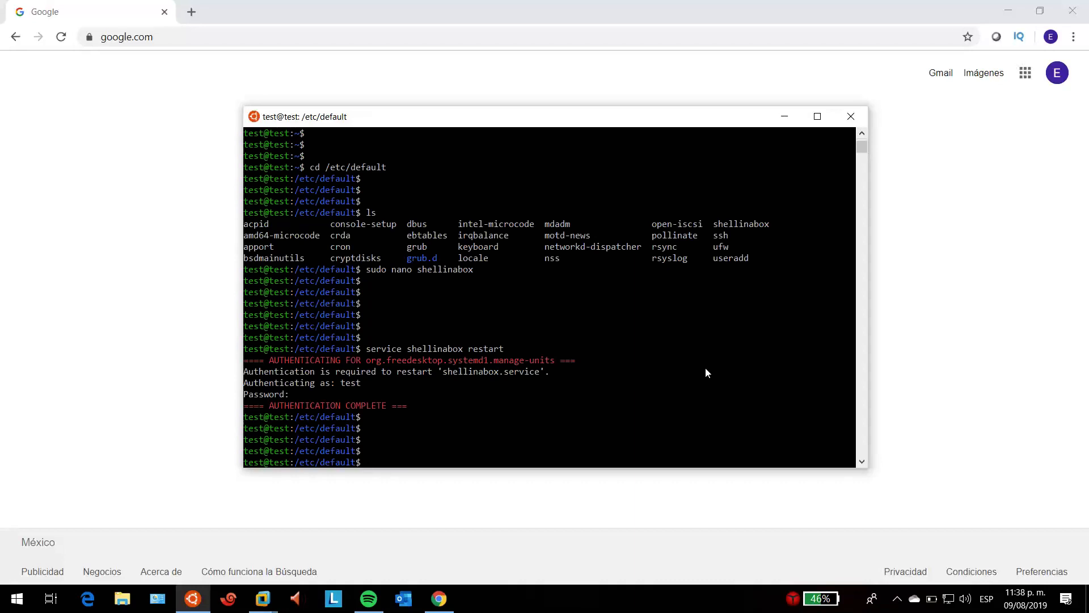
# Use netstat -plan with grep to confirm port 8080 listens, not 4200 or 443.
pyautogui.write('nets')
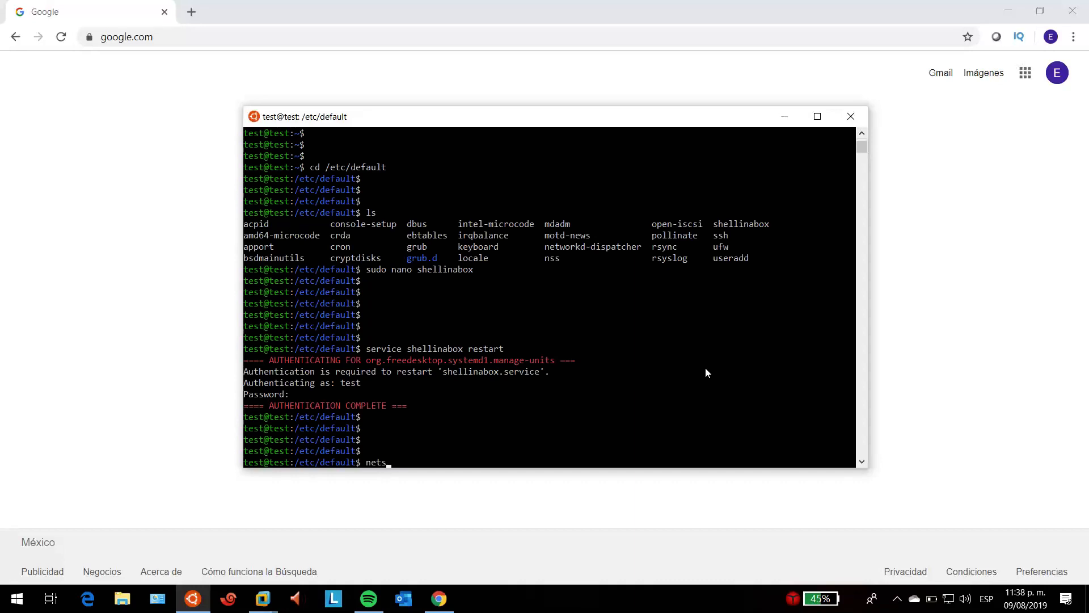
pyautogui.write('tat -')
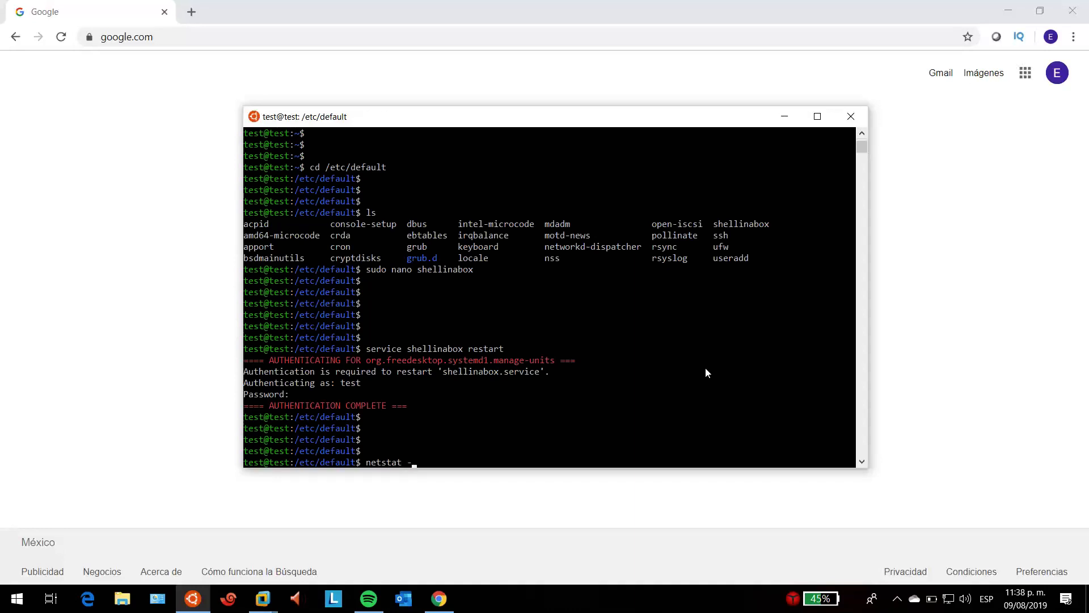
pyautogui.write('plan | grep 8080')
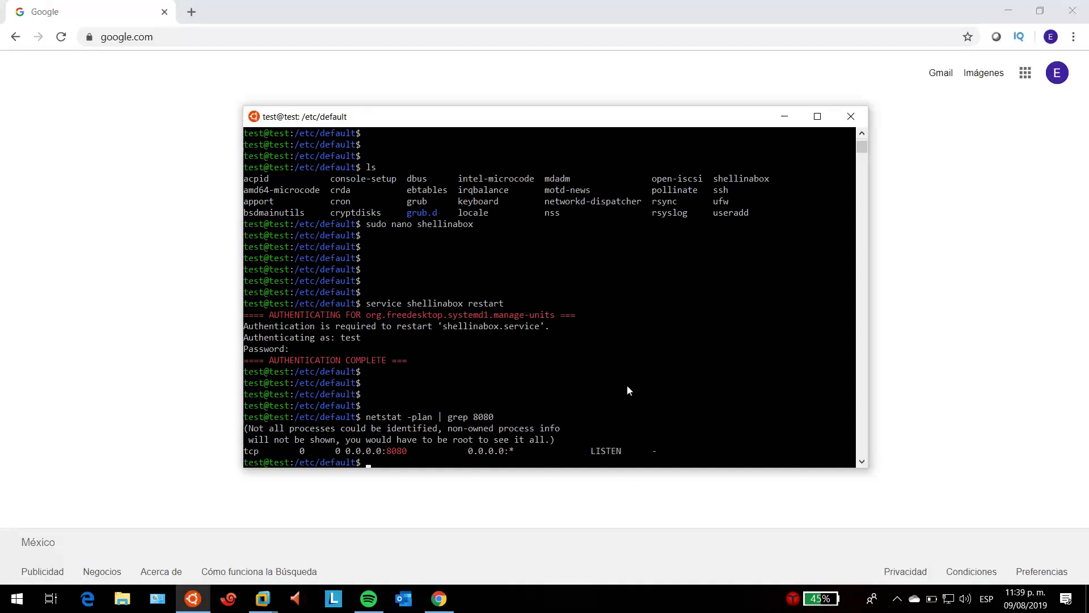
pyautogui.write('netstat -plan | grep 808')
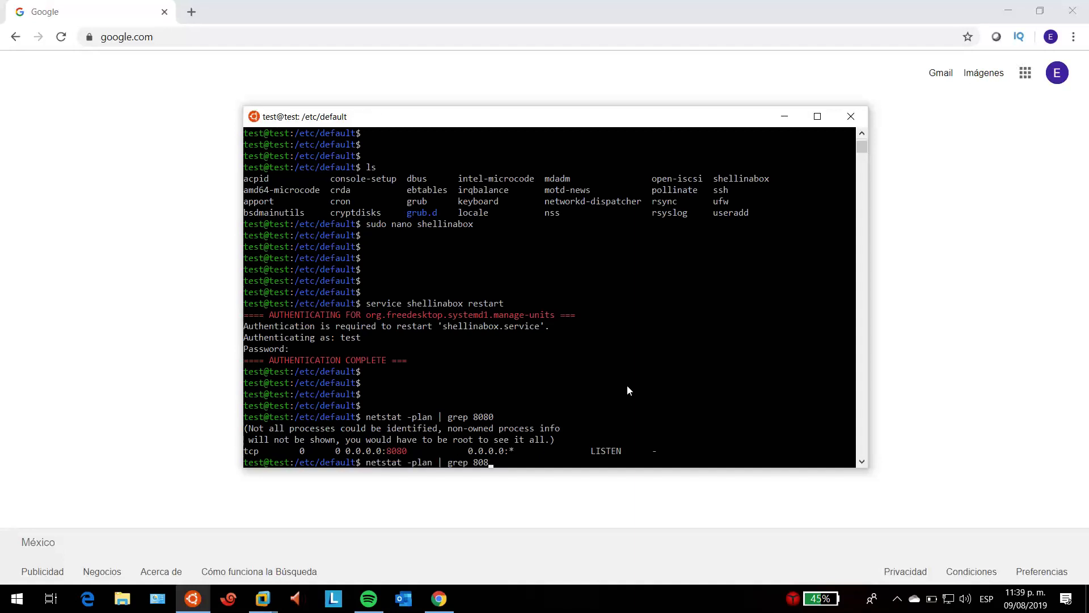
pyautogui.write('4200')
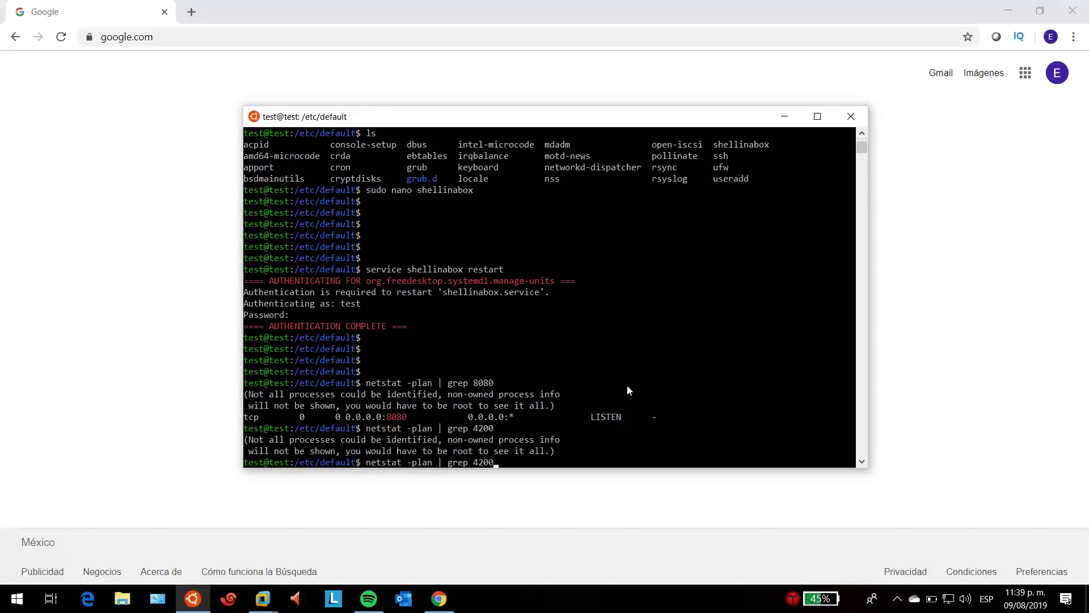
pyautogui.write('netstat -plan | grep 443')
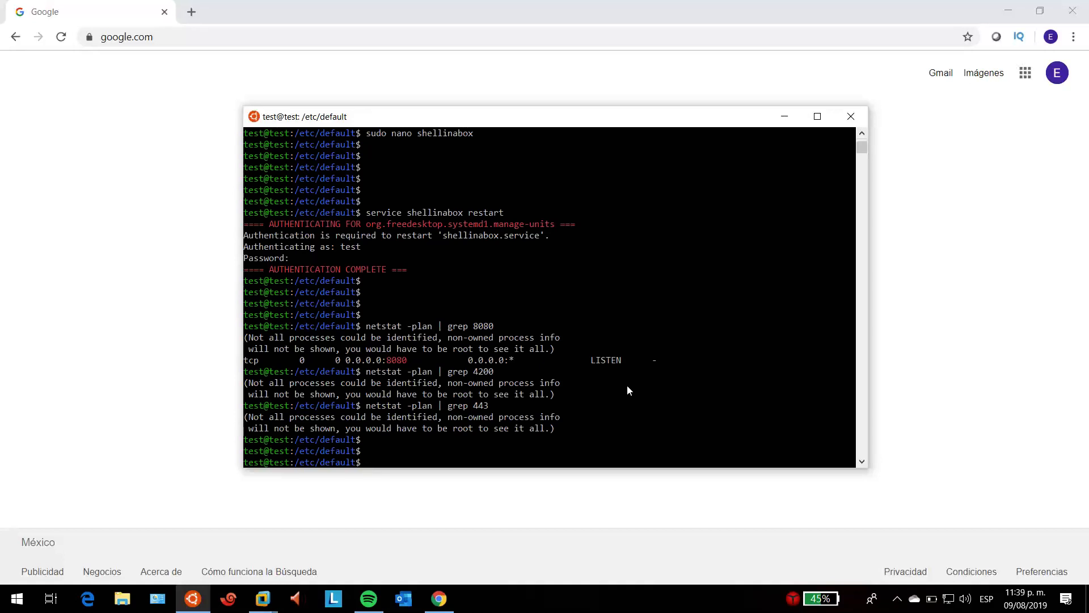
pyautogui.click(850, 116)
pyautogui.write('https://192.168.233.115:')
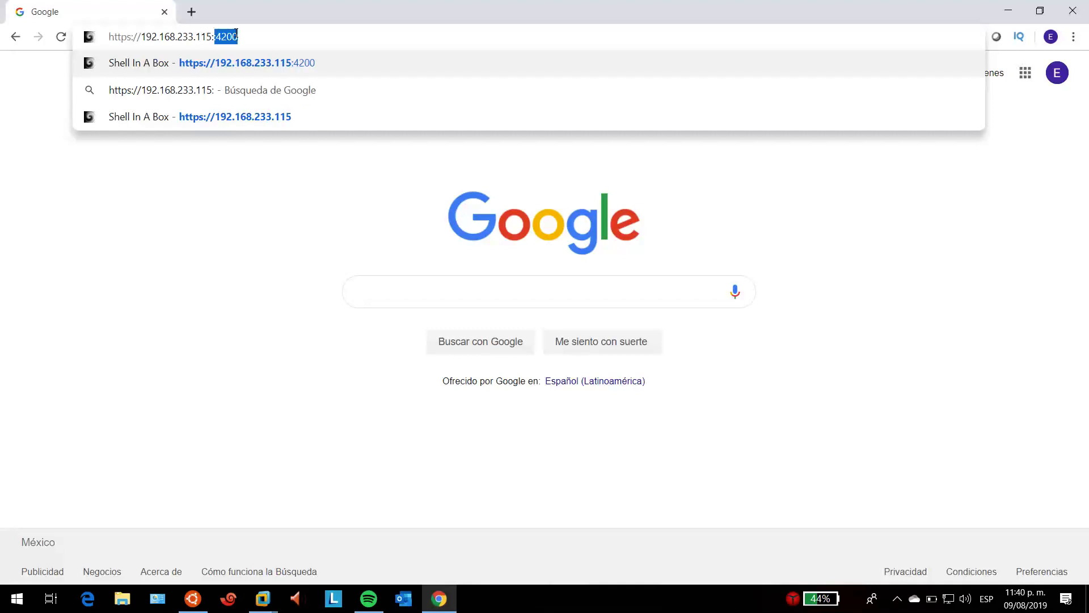
pyautogui.write('8080')
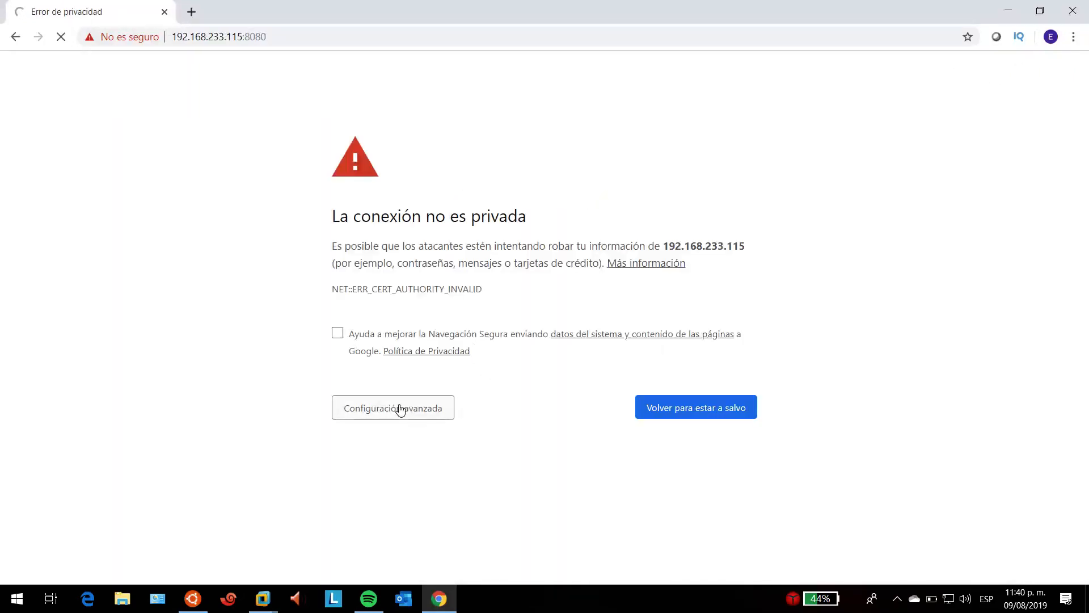
pyautogui.click(393, 407)
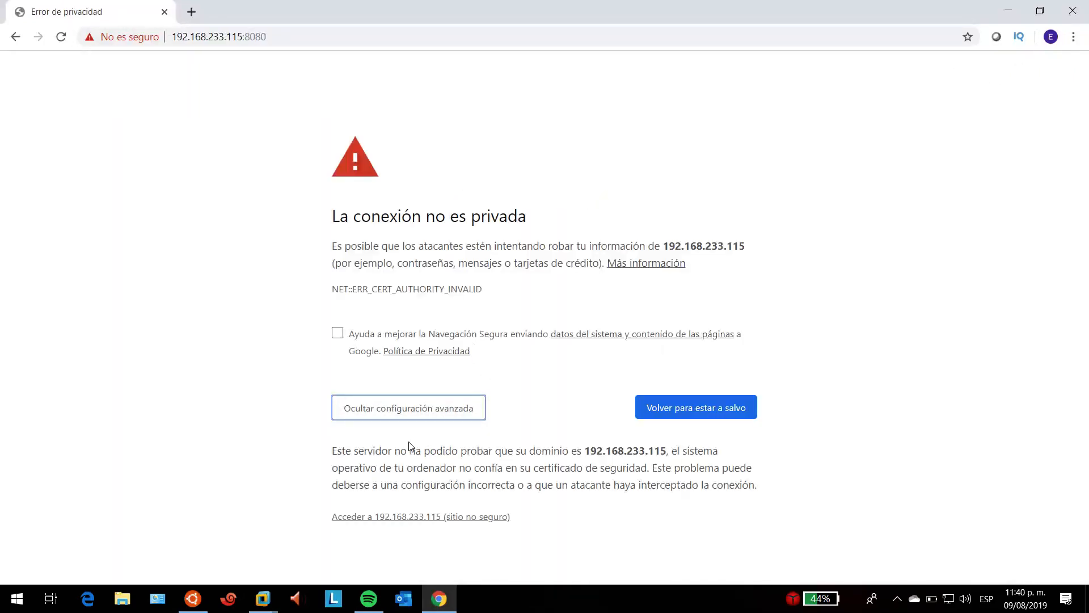
pyautogui.click(420, 517)
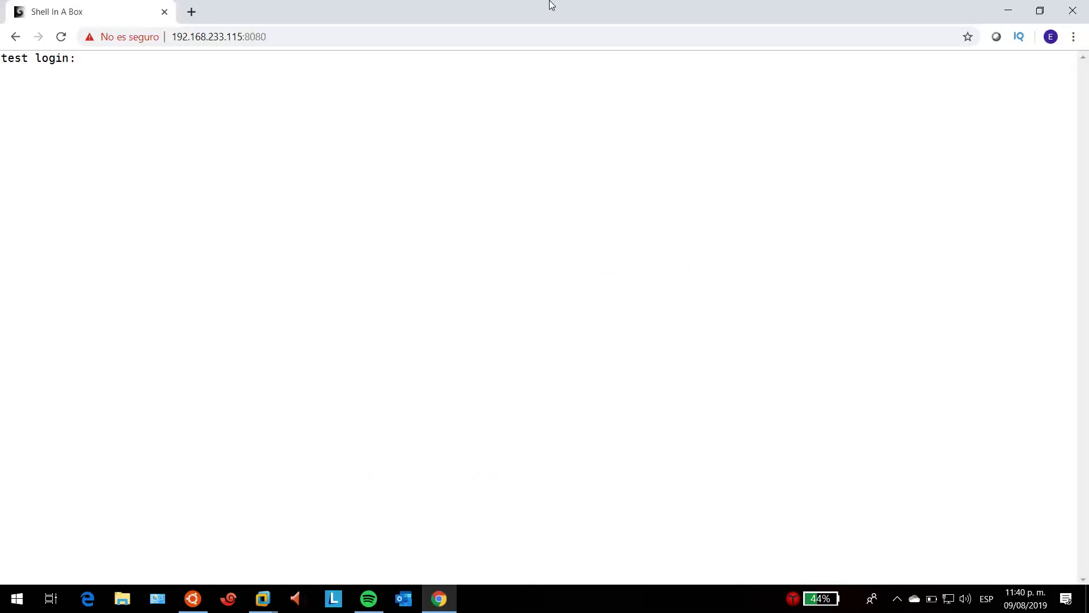
pyautogui.moveTo(278, 230)
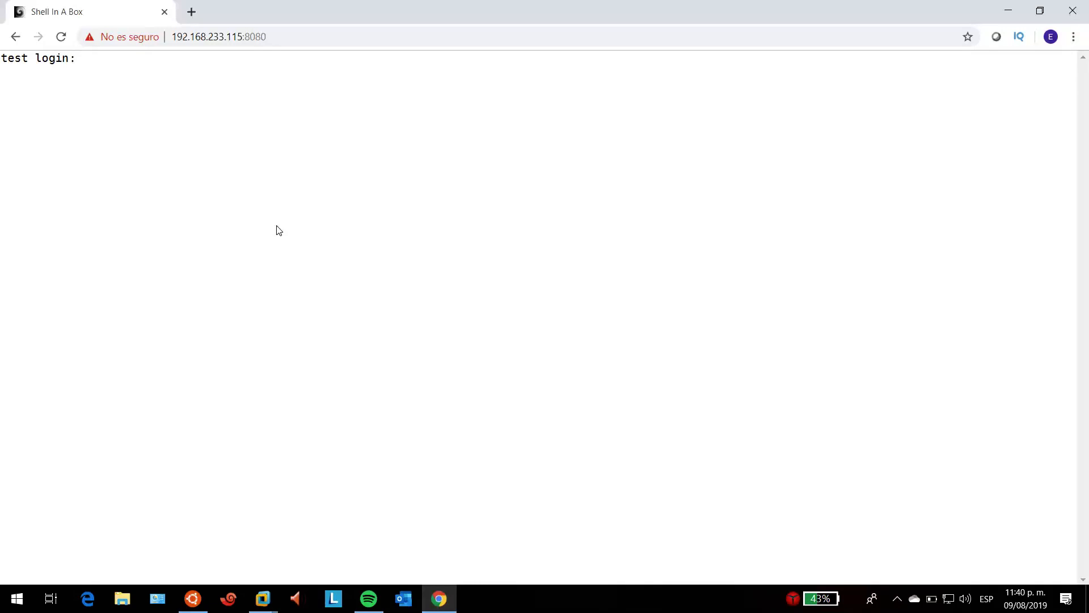
# Log in as test, list files, and move to the root directory.
pyautogui.write('test')
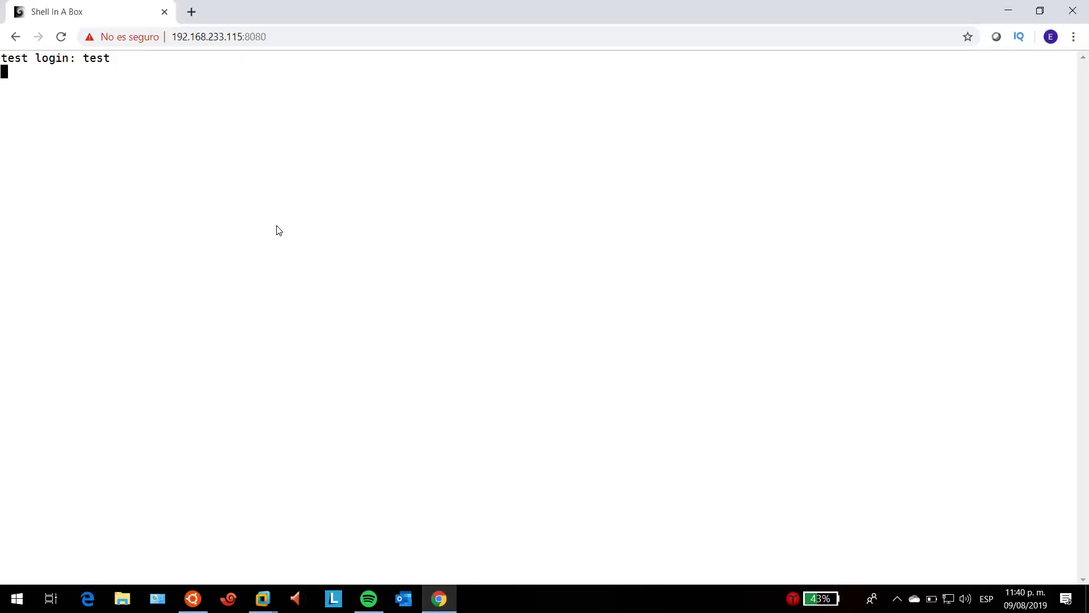
pyautogui.press('Enter')
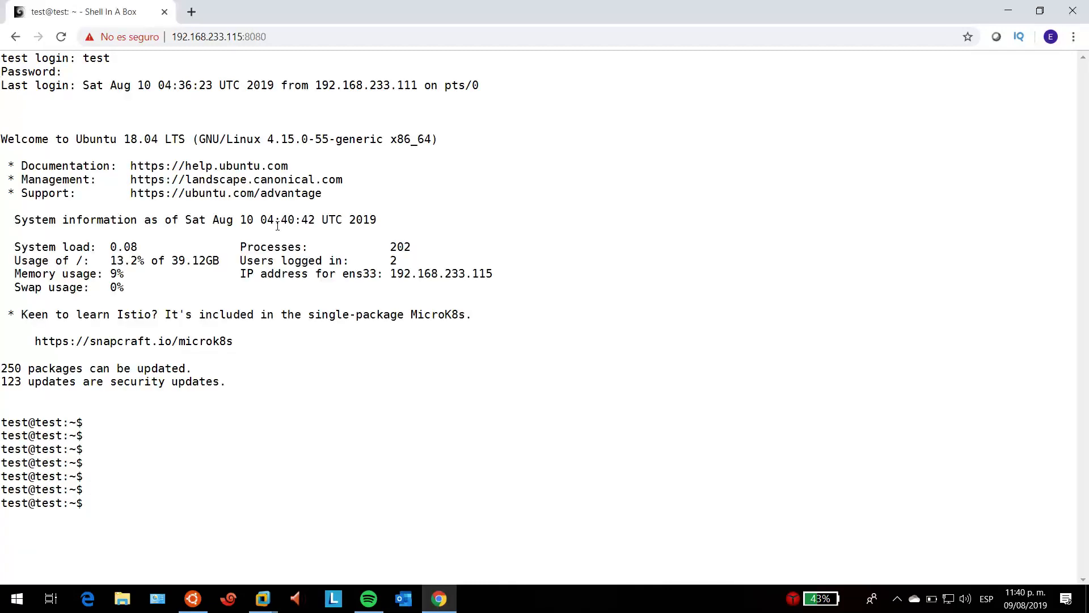
pyautogui.write('ls')
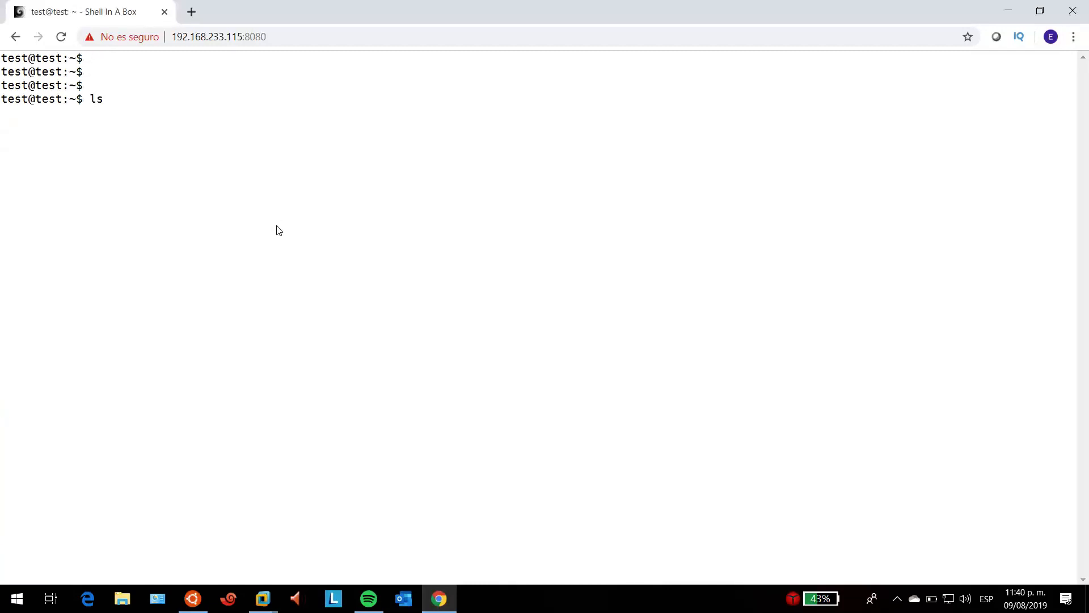
pyautogui.write('cd /')
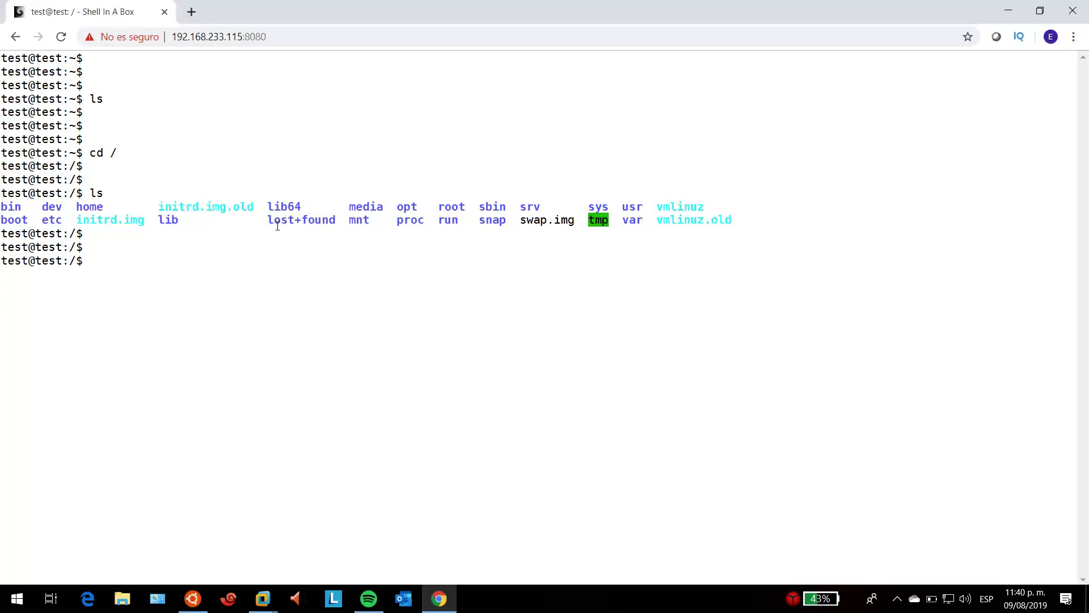
# View /etc/default/shellinabox in nano to verify port 8080, then exit.
pyautogui.write('nano /etc')
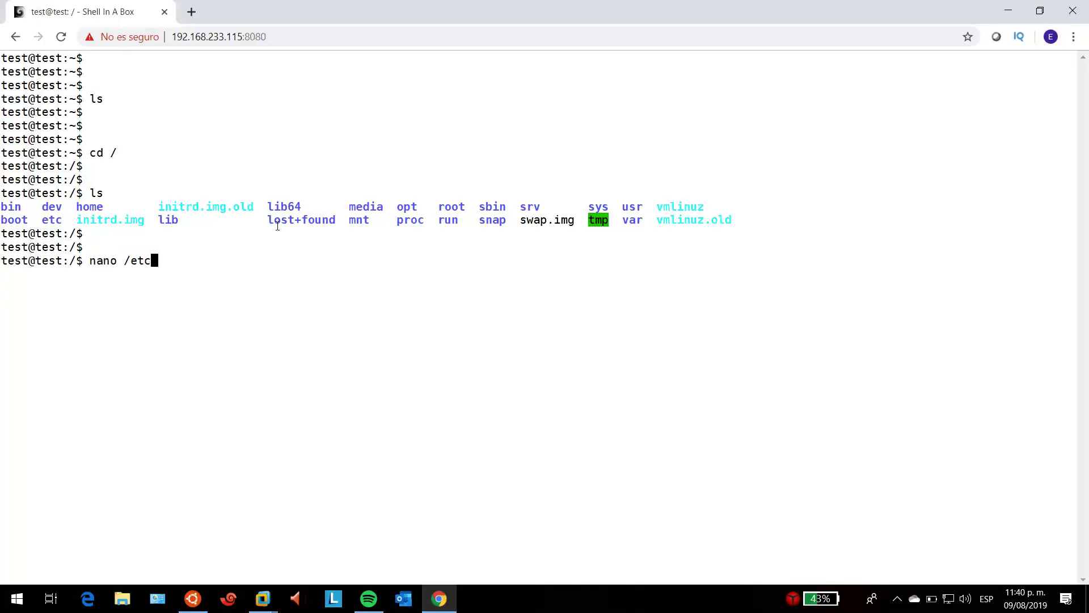
pyautogui.write('/default')
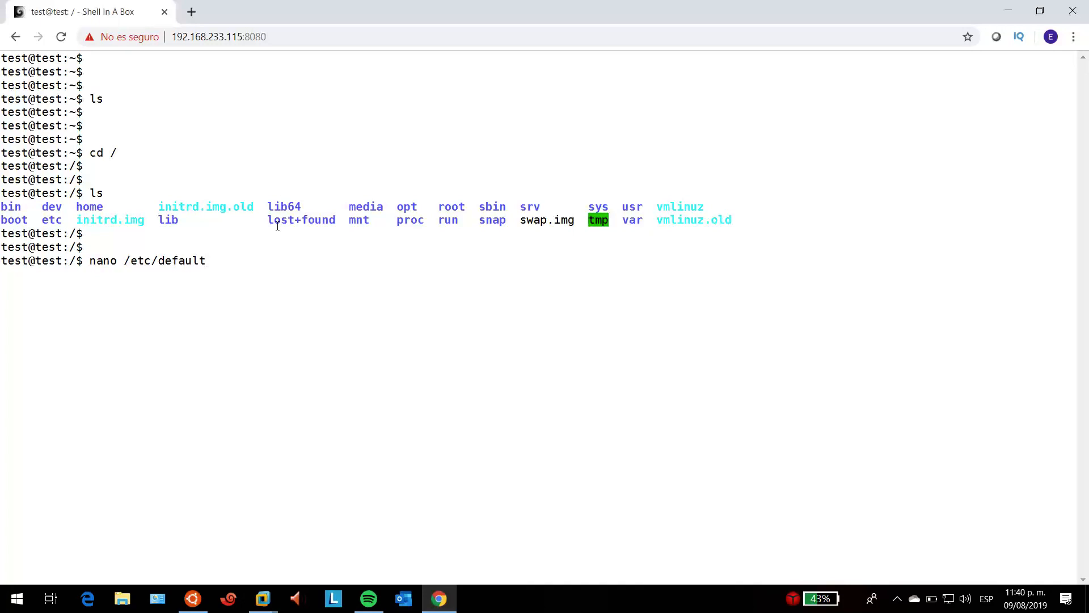
pyautogui.write('shellinabox')
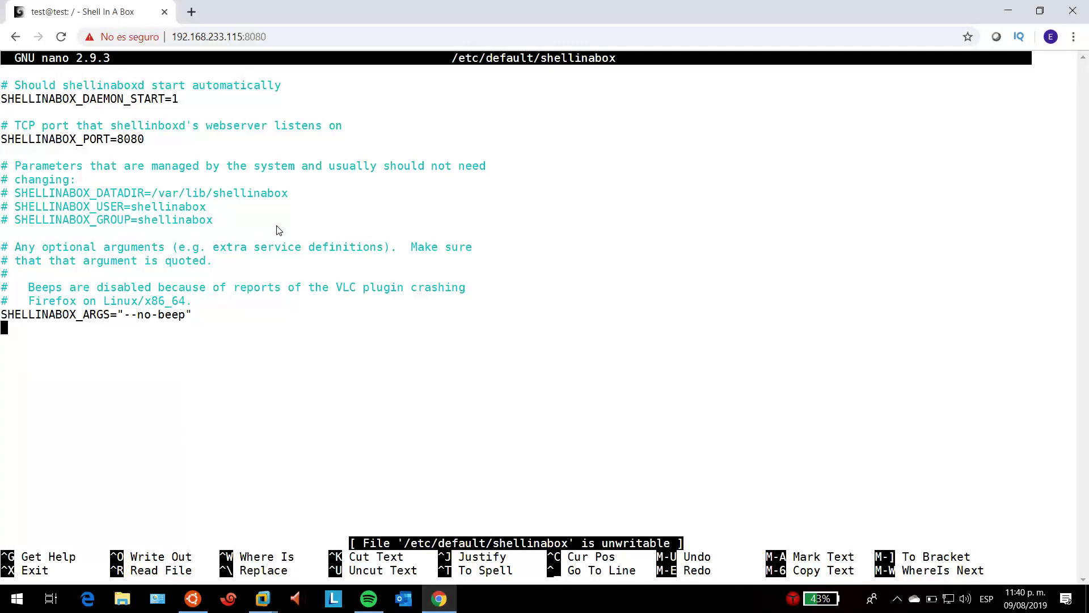
pyautogui.press('ctrl+x')
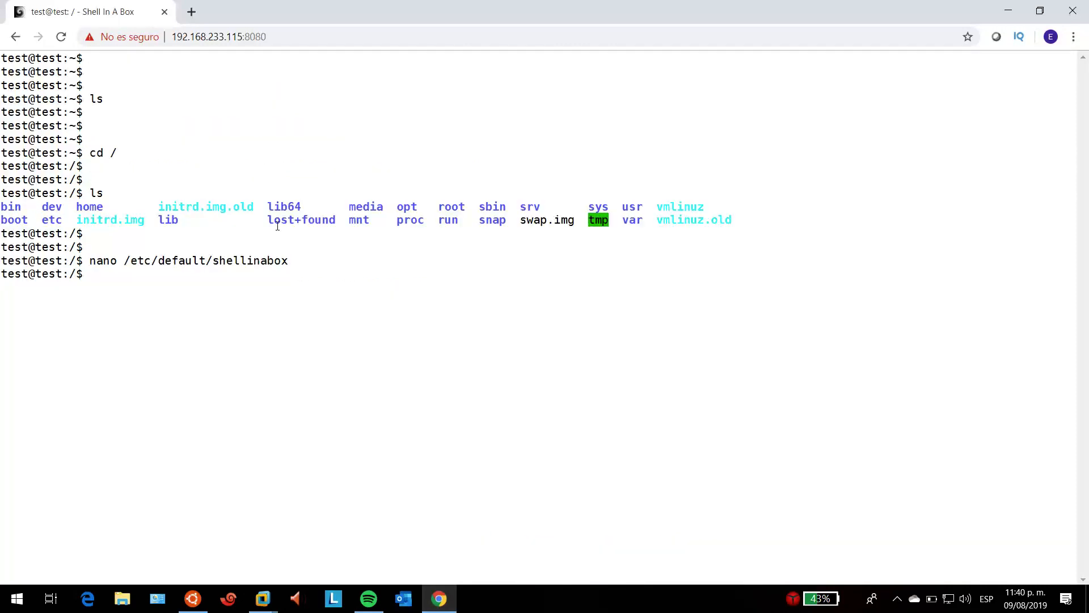